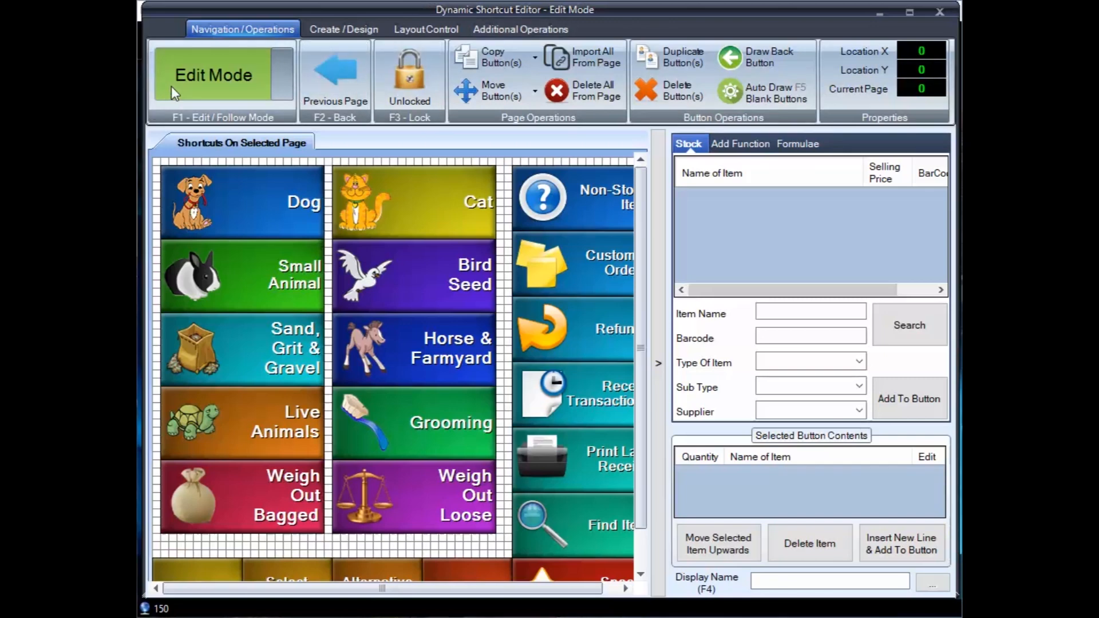
- Follow the Dog shortcut to page 61, then return to Edit Mode
click(212, 75)
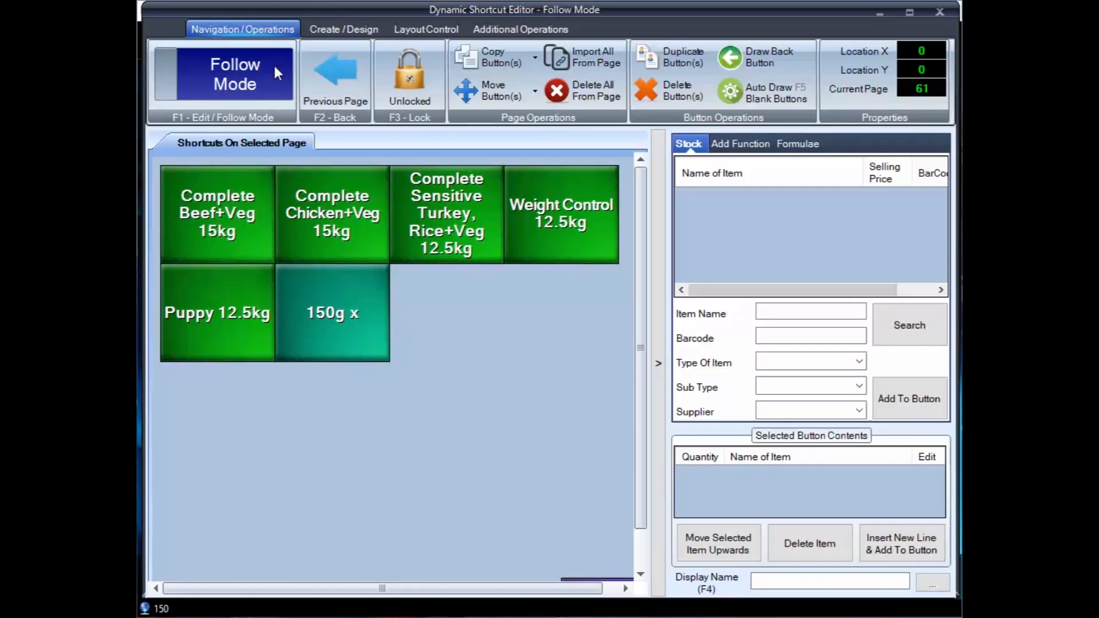
click(222, 73)
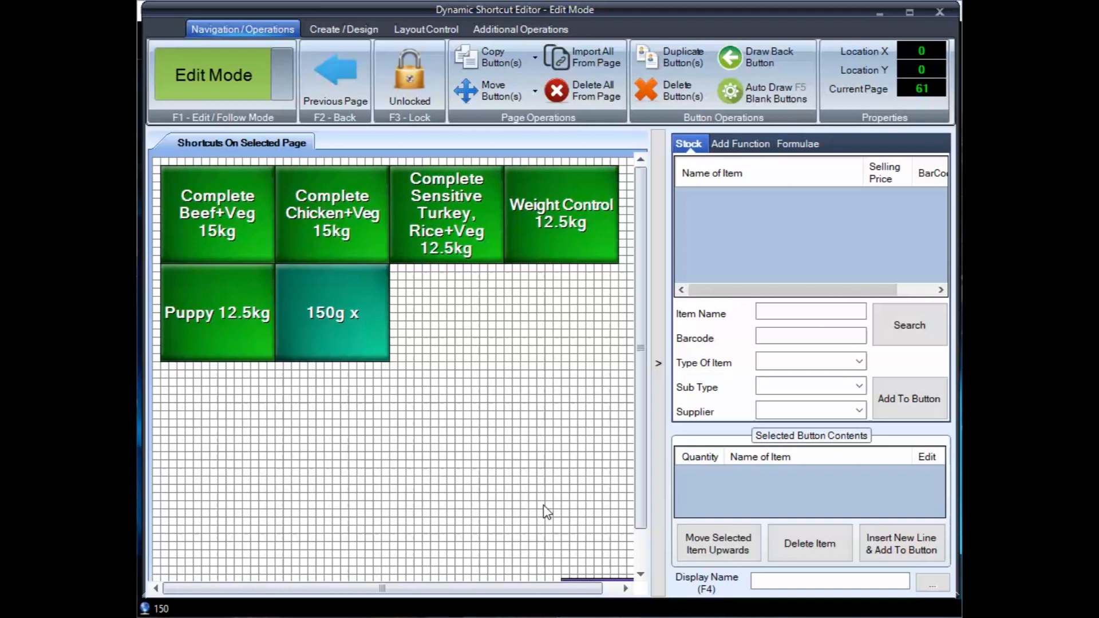
mouse_move(177, 413)
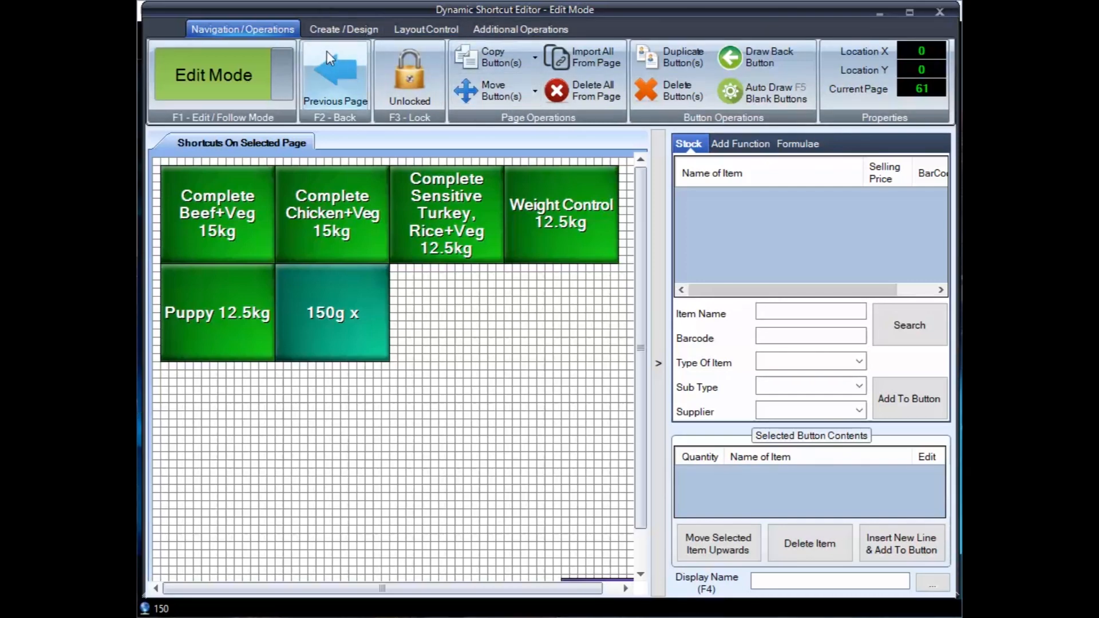
- Draw a new blank button in the empty grid area below the food buttons
click(343, 29)
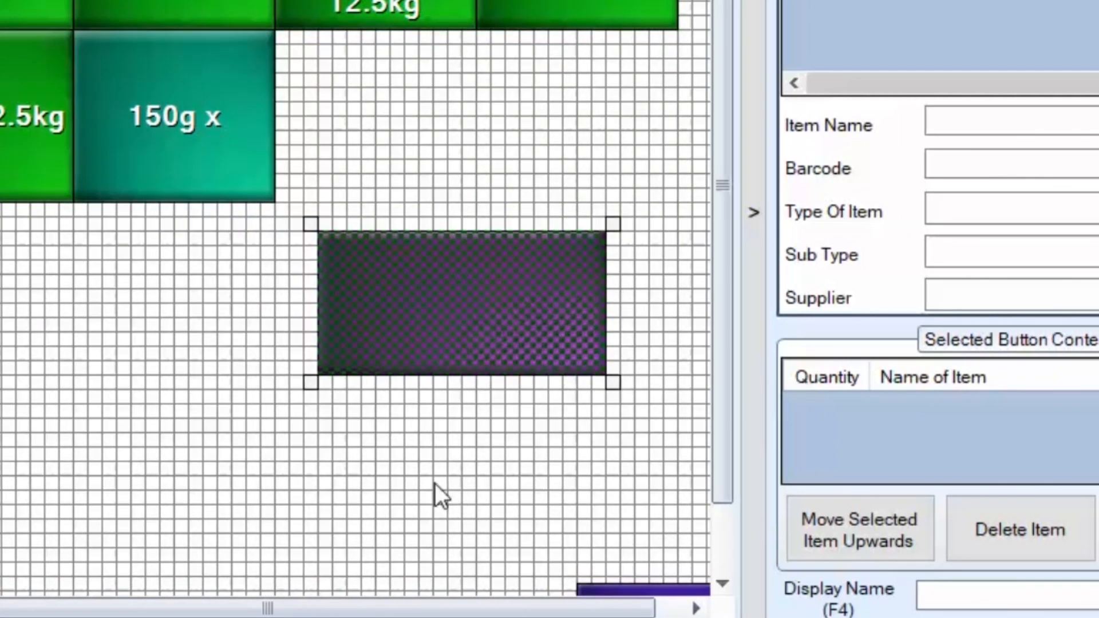
mouse_move(683, 195)
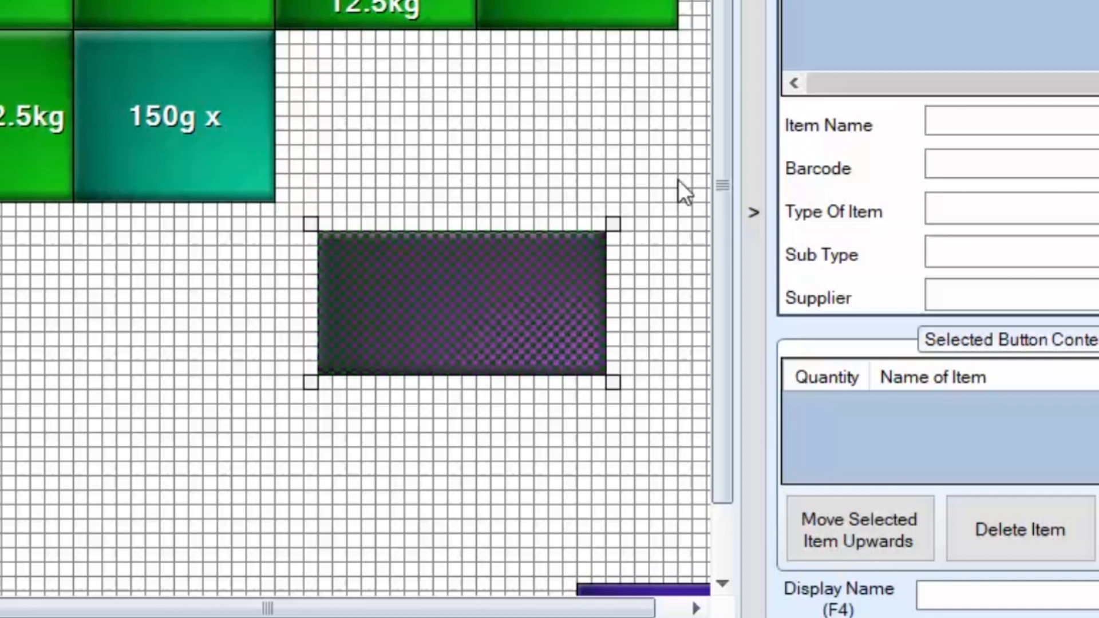
mouse_move(764, 158)
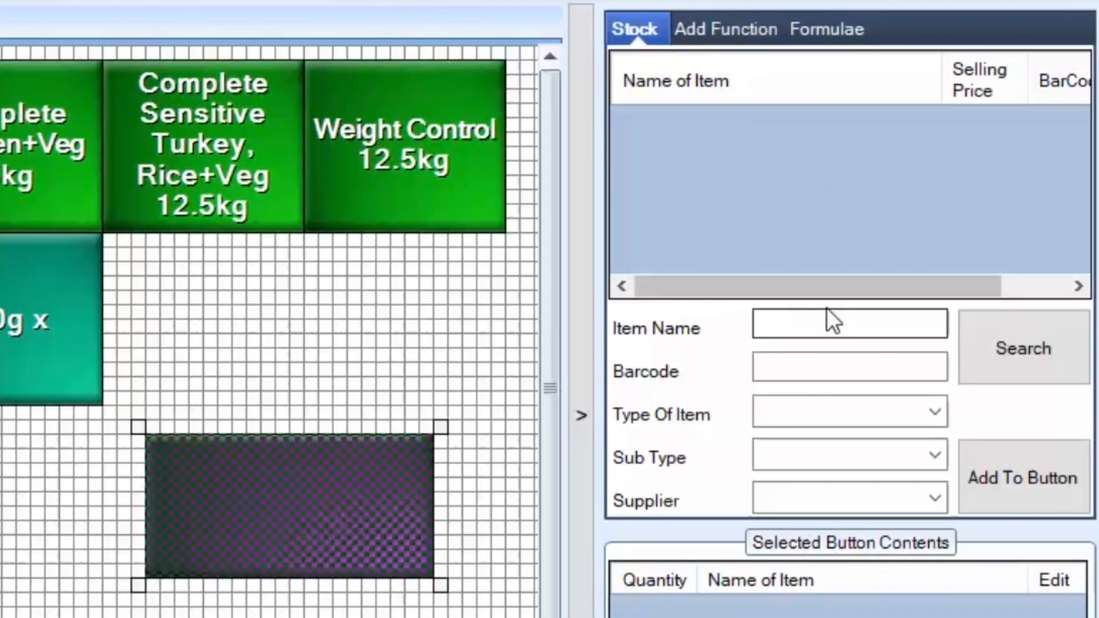
mouse_move(820, 359)
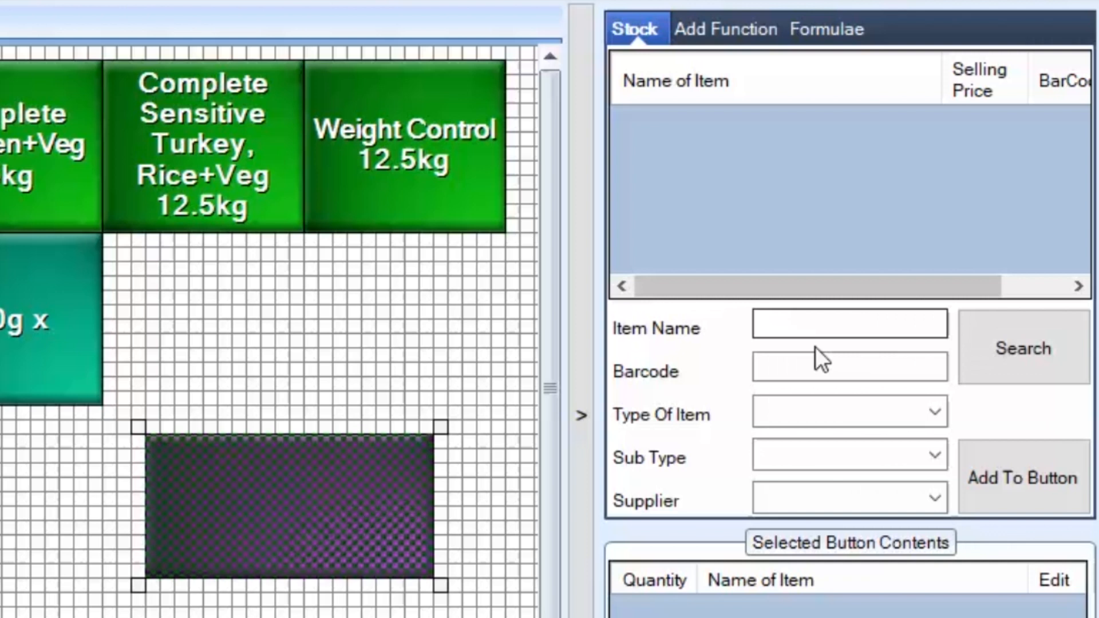
- Search stock for 'cat' and add 3-2-1 Cat Bell Ball to the new button
click(849, 324)
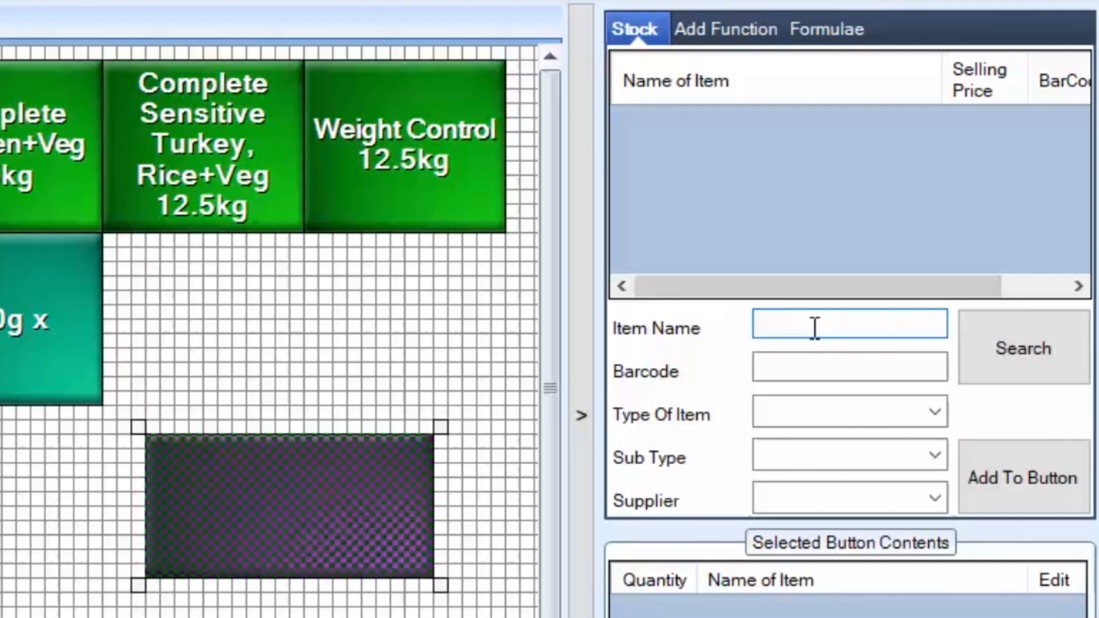
text(cat)
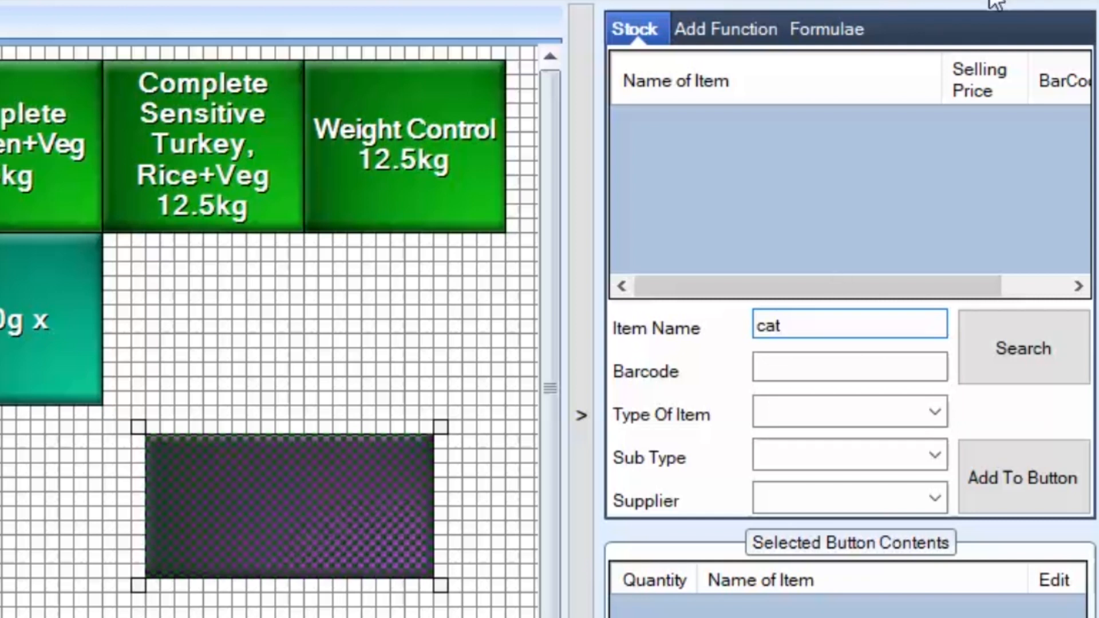
click(1023, 348)
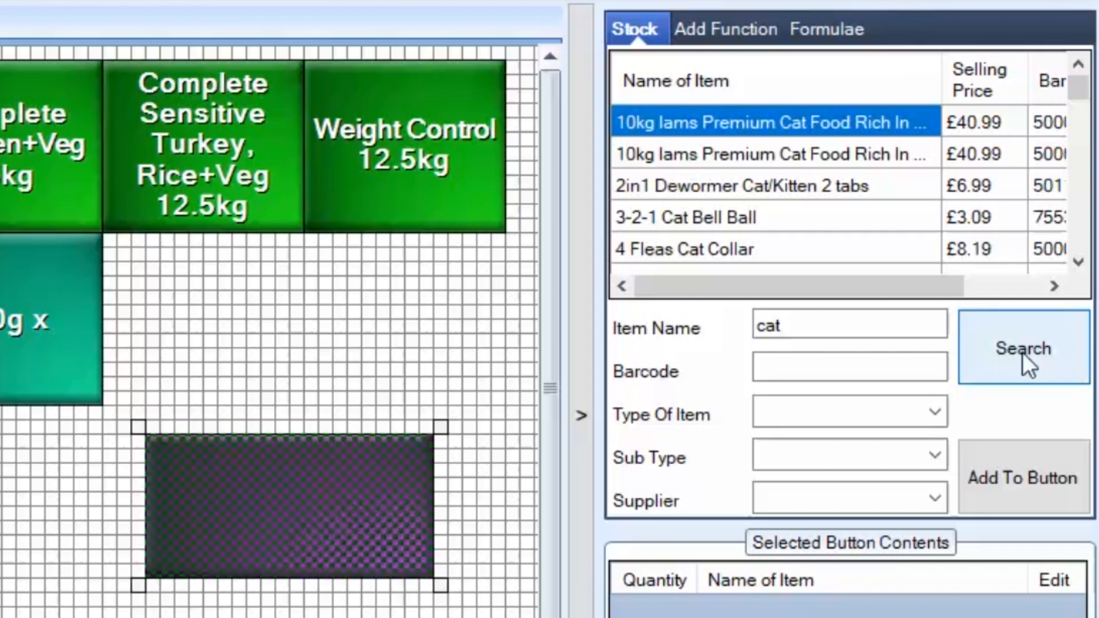
mouse_move(652, 158)
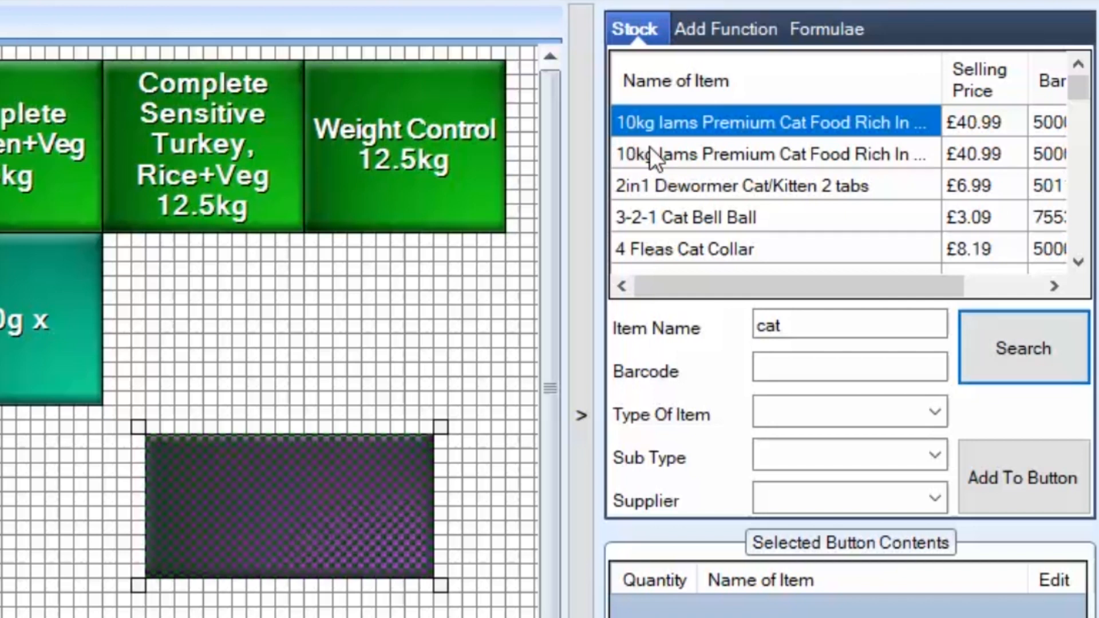
click(700, 216)
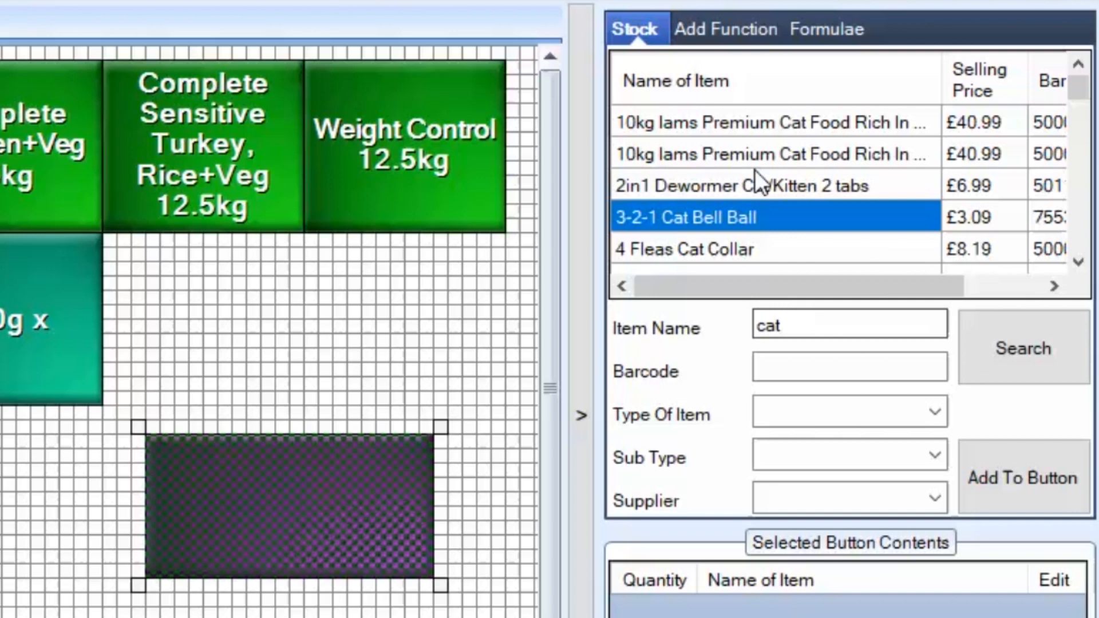
mouse_move(1022, 478)
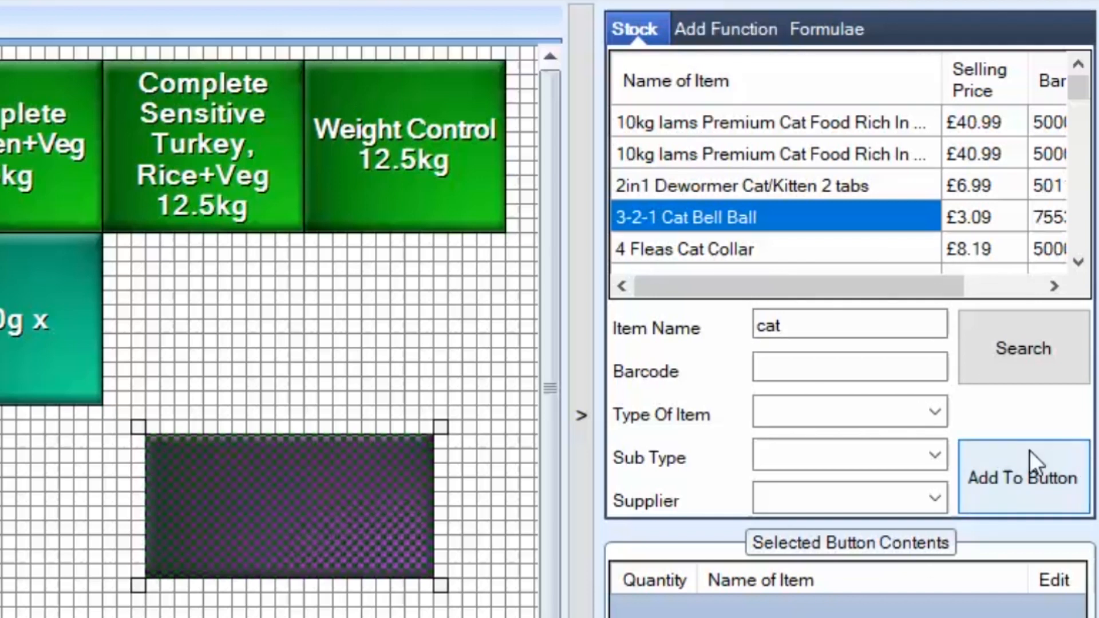
click(1022, 478)
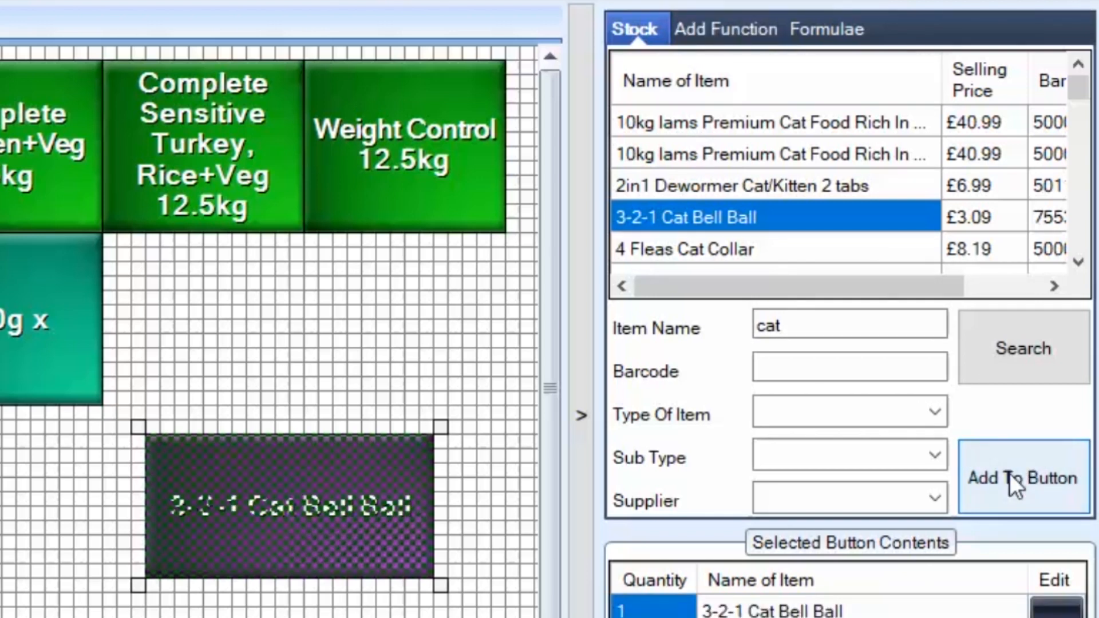
click(1021, 479)
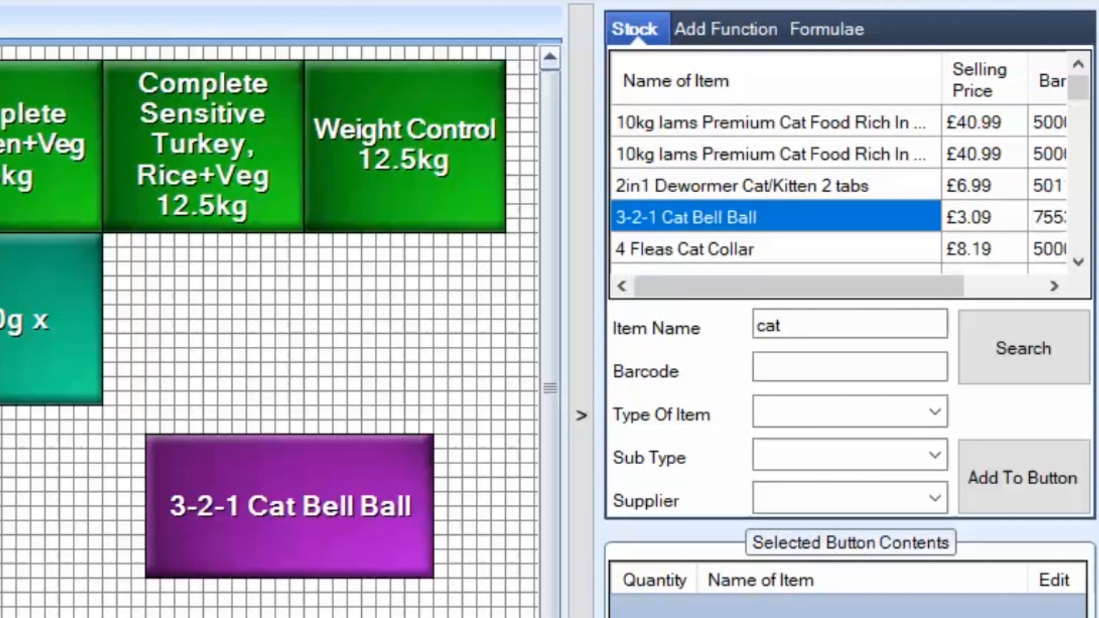
- Append 'johjkhkh' to the cat button's Display Name, making it '3-2-1 Catjohjkhkh'
click(289, 506)
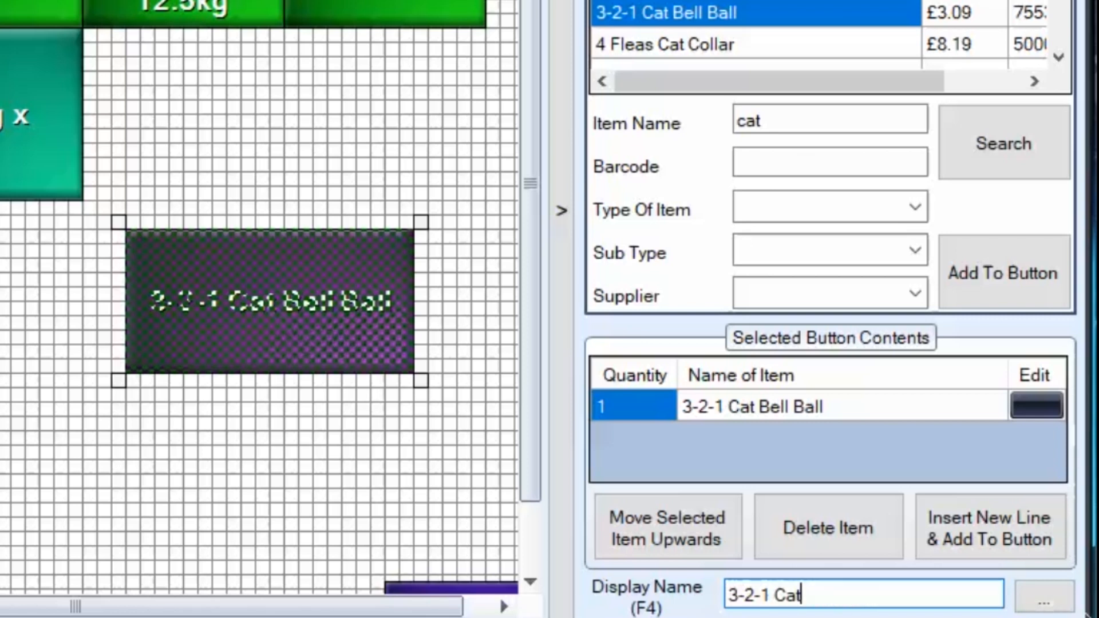
text(johjkhkh)
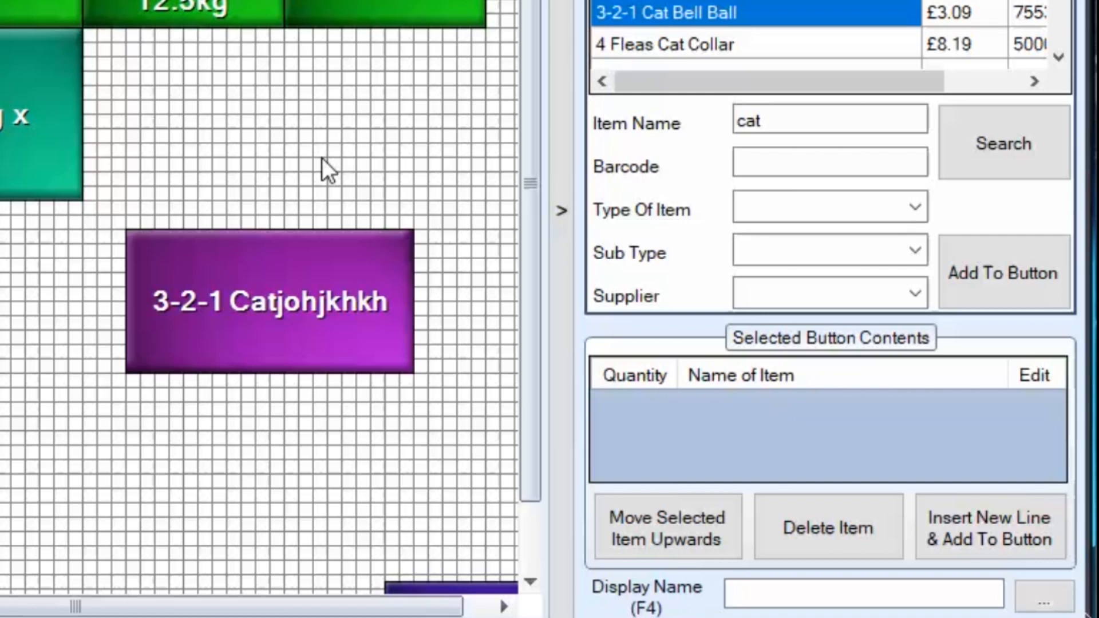
mouse_move(421, 52)
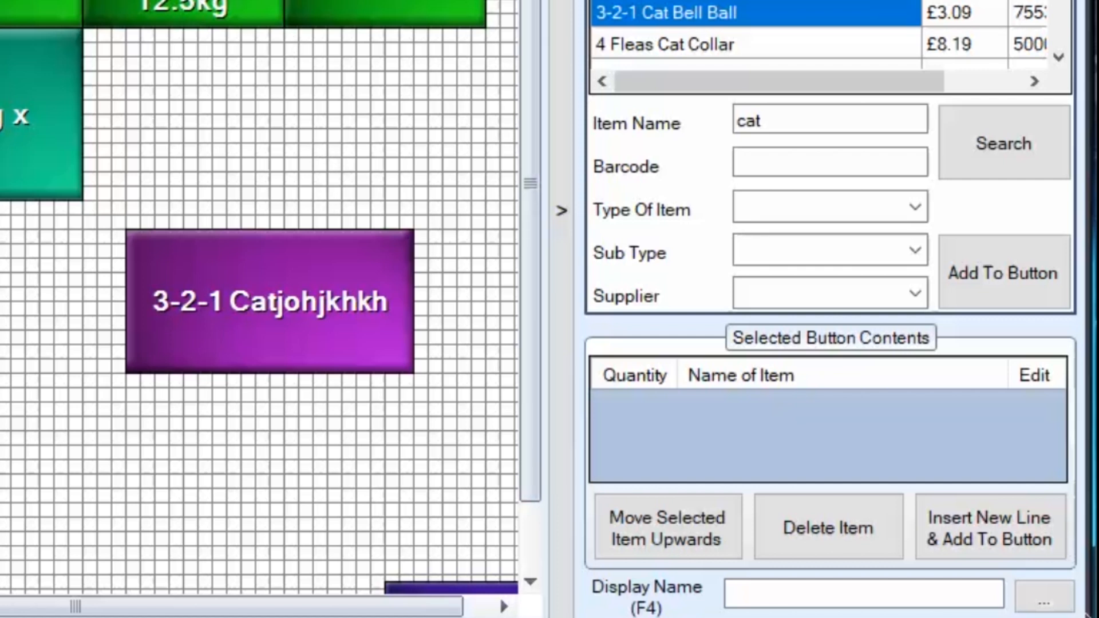
mouse_move(294, 347)
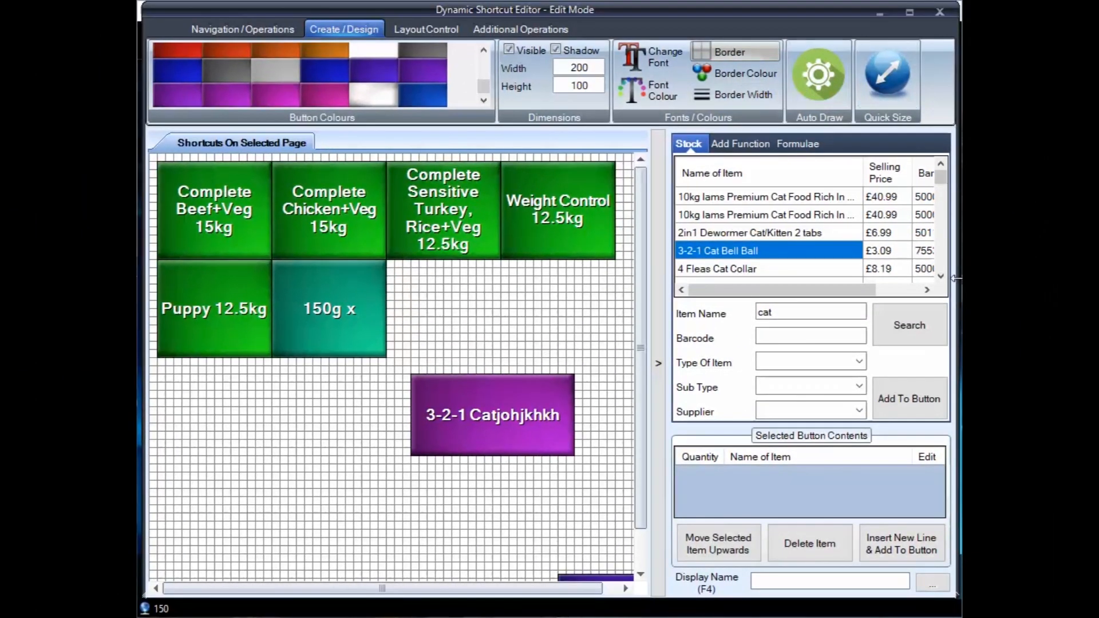
- Close the editor and ring up 3-2-1 Catjohjkhkh from the Dog page, totalling £3.09
click(940, 11)
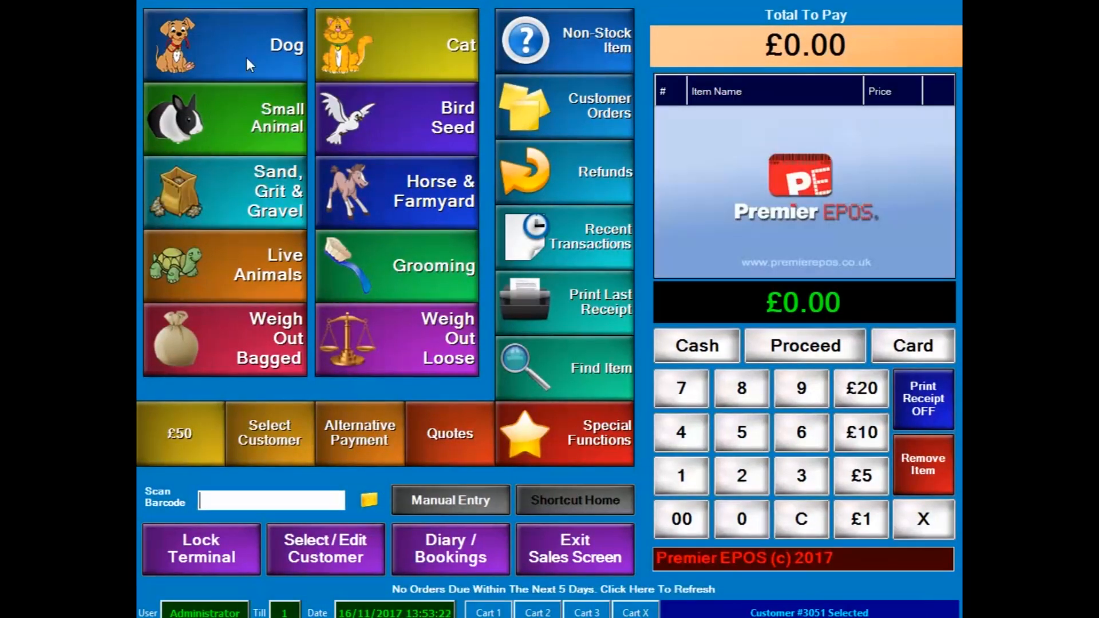
click(224, 45)
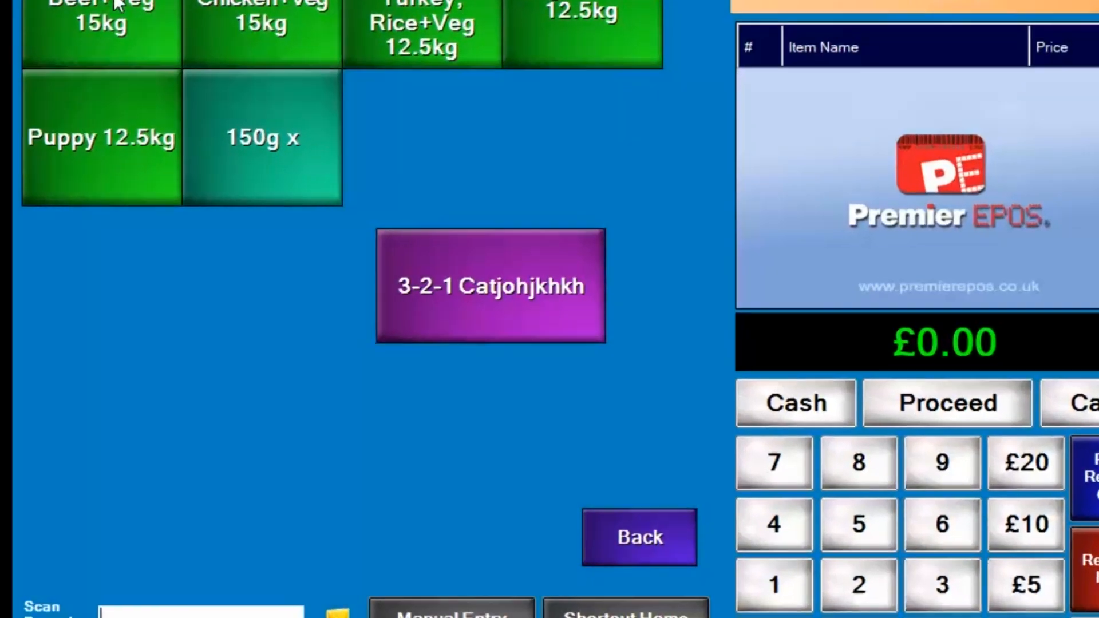
click(490, 285)
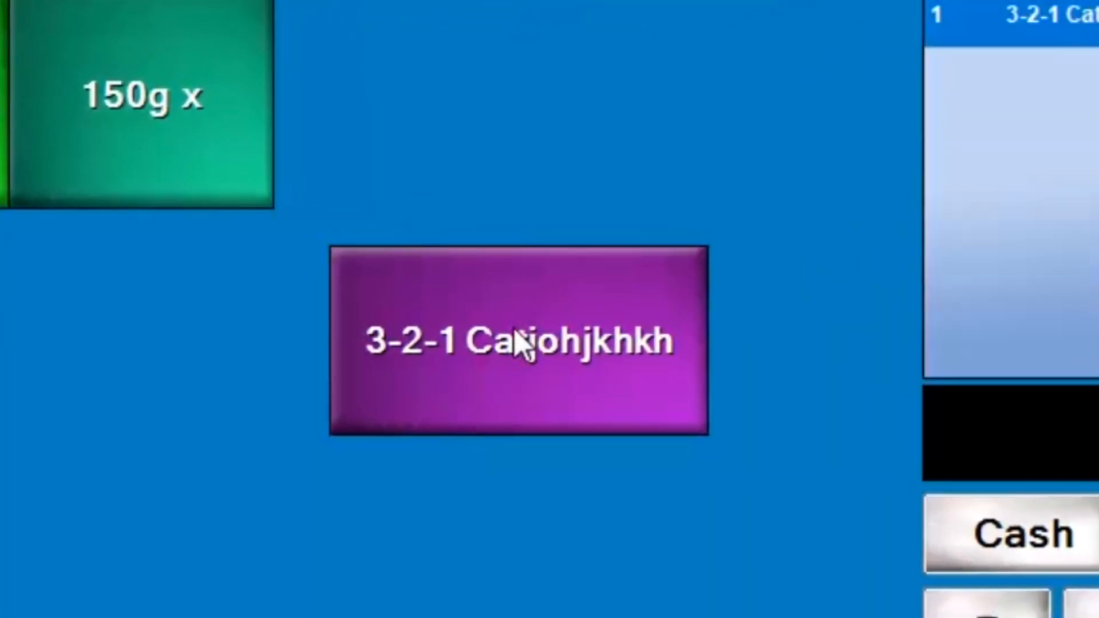
click(520, 343)
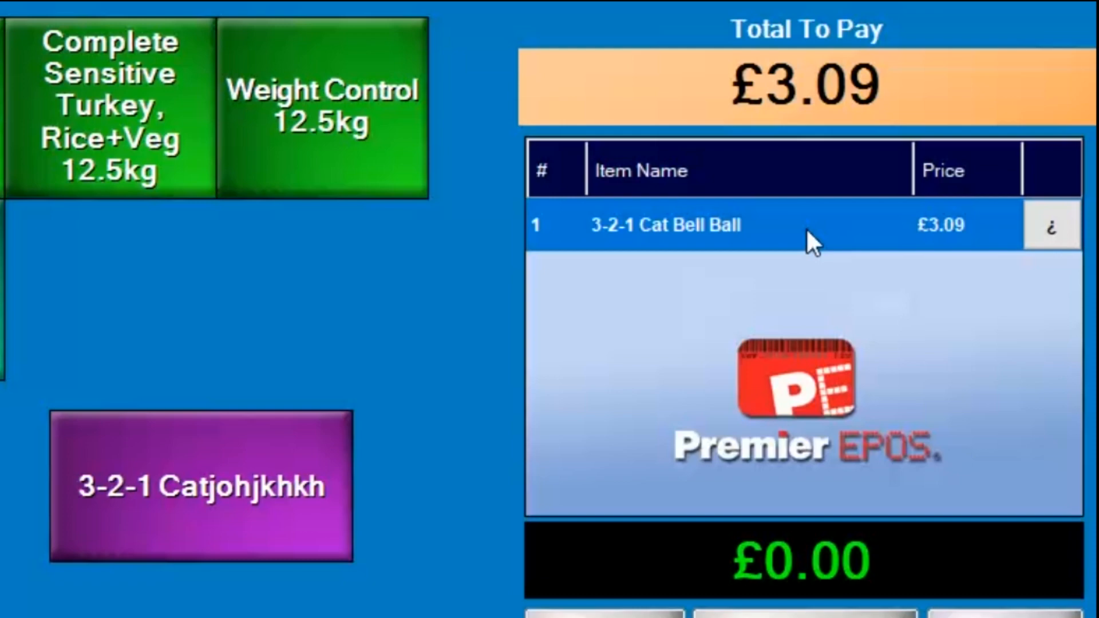